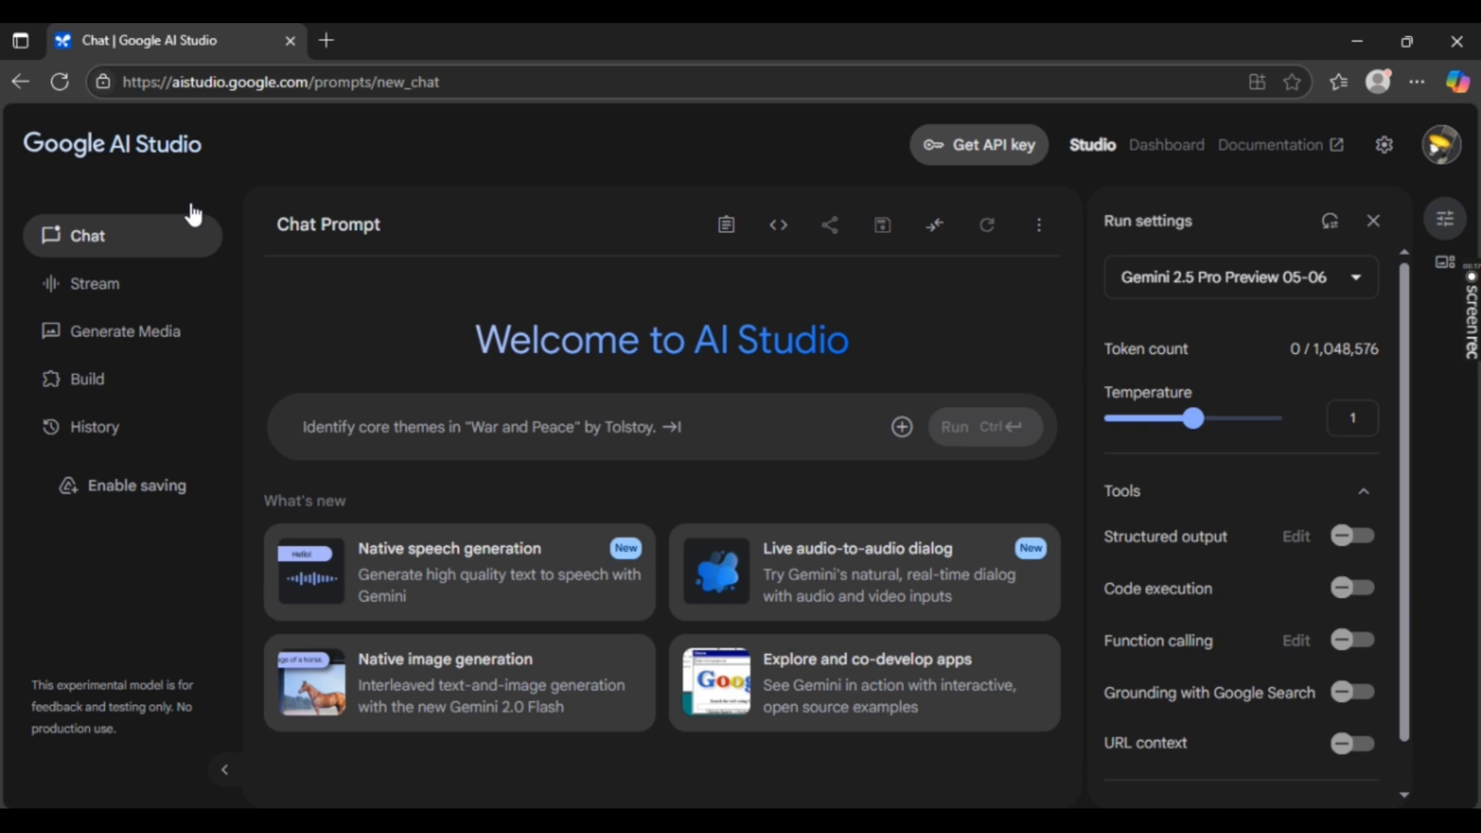
mouse_move(773, 152)
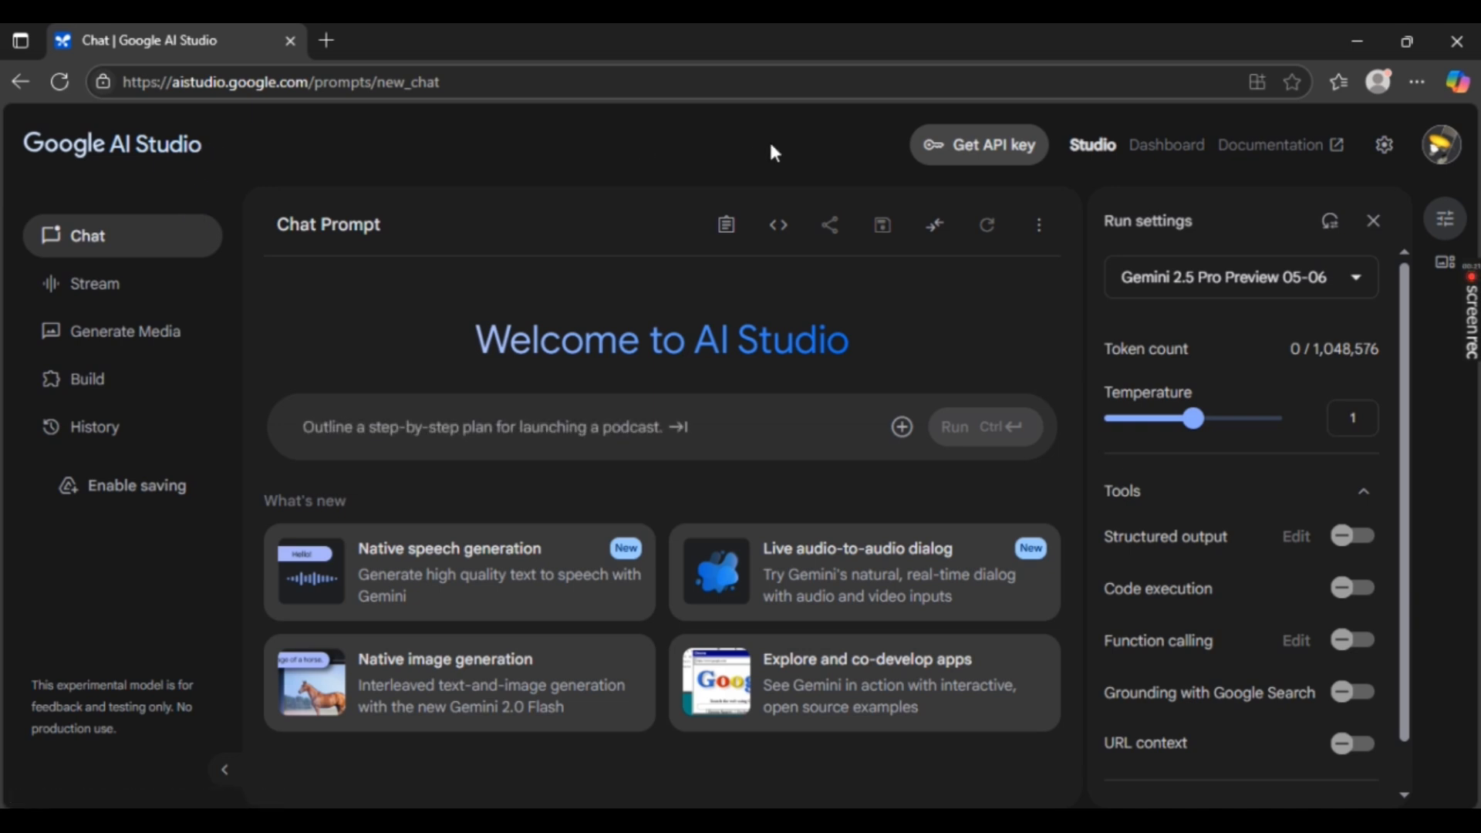
Reach myaccount.google.com in a new tab and head to Data and privacy.
click(325, 40)
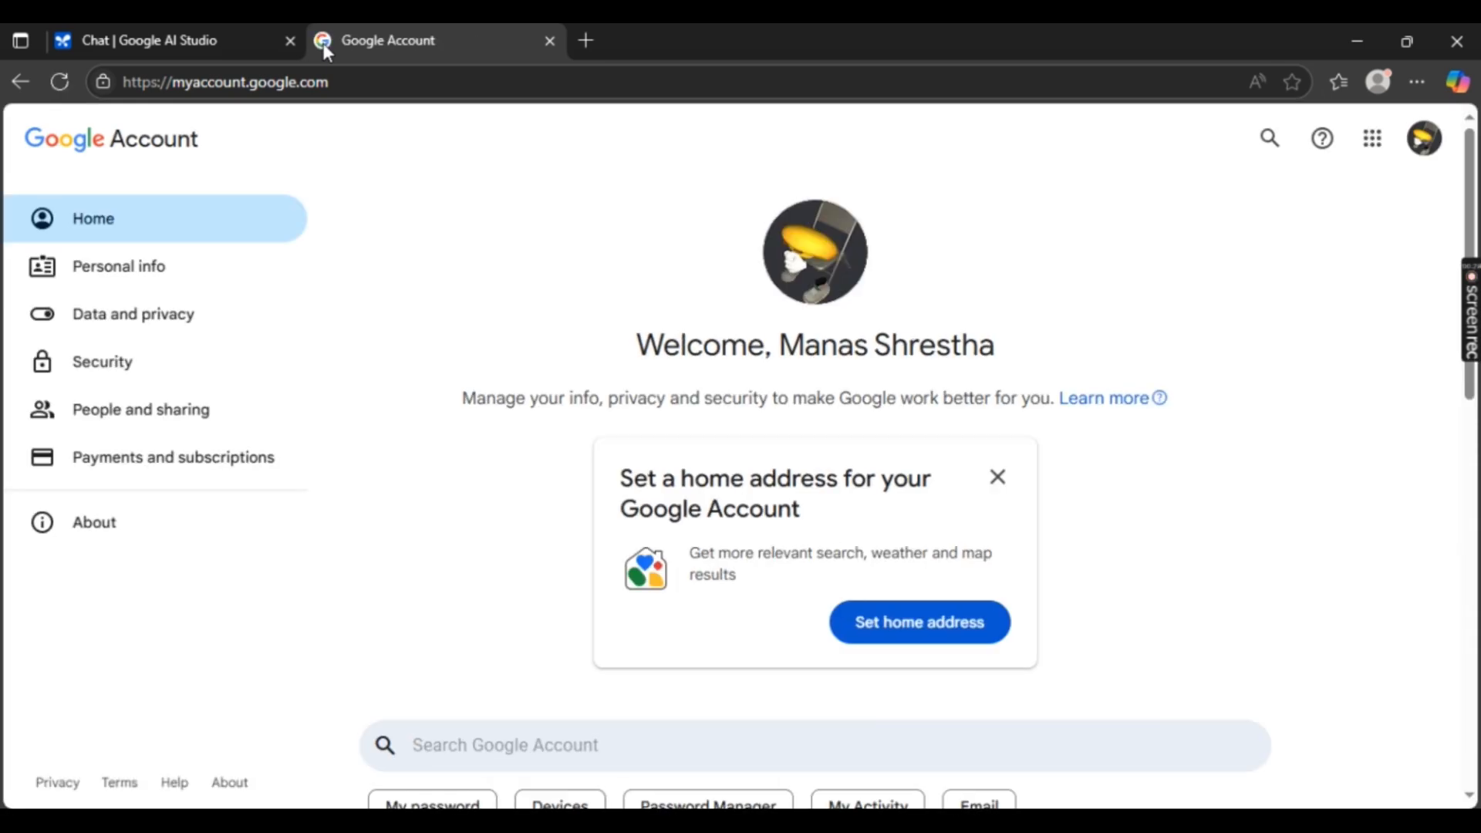
mouse_move(721, 219)
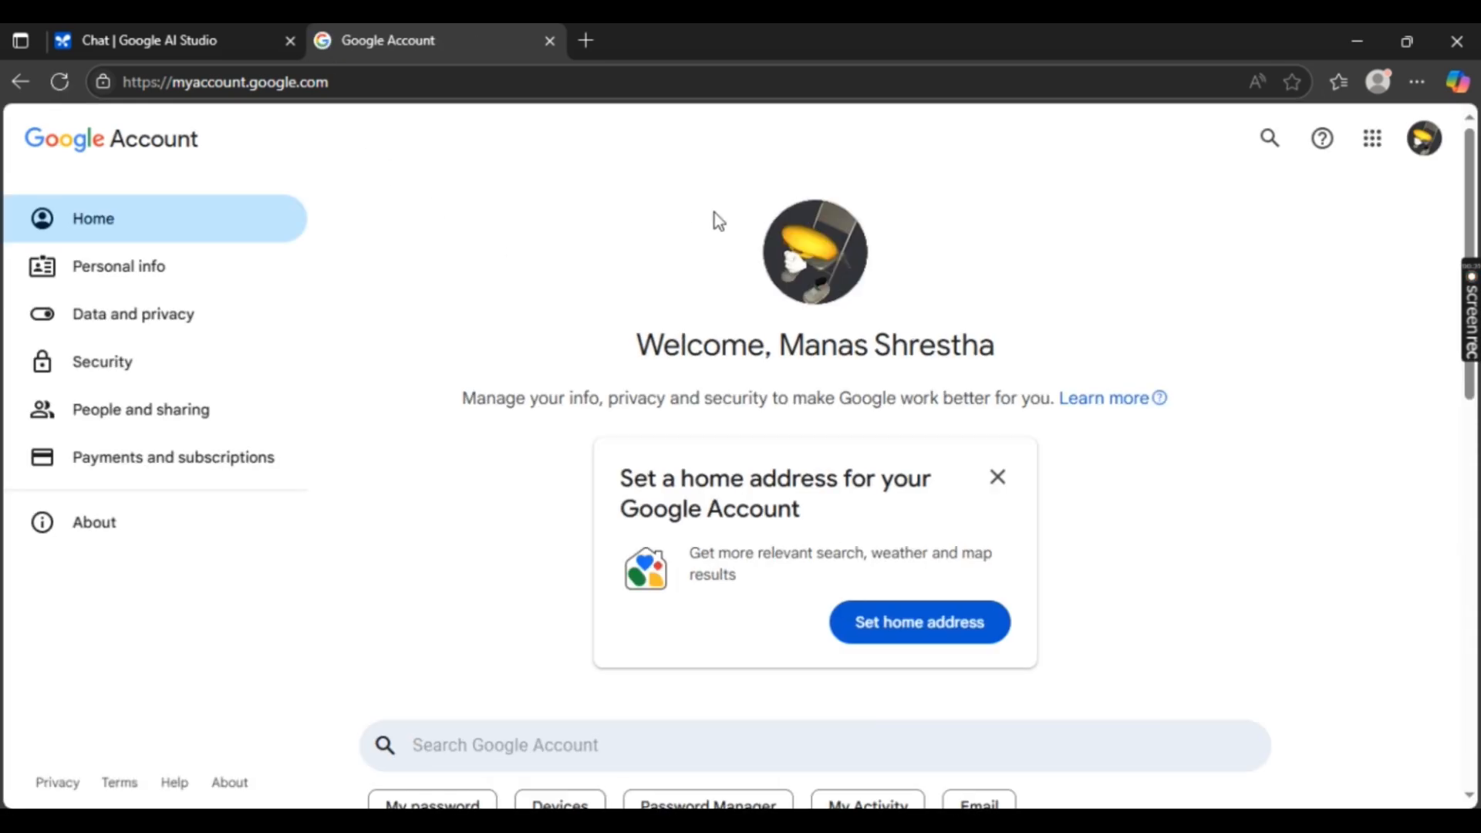
click(133, 313)
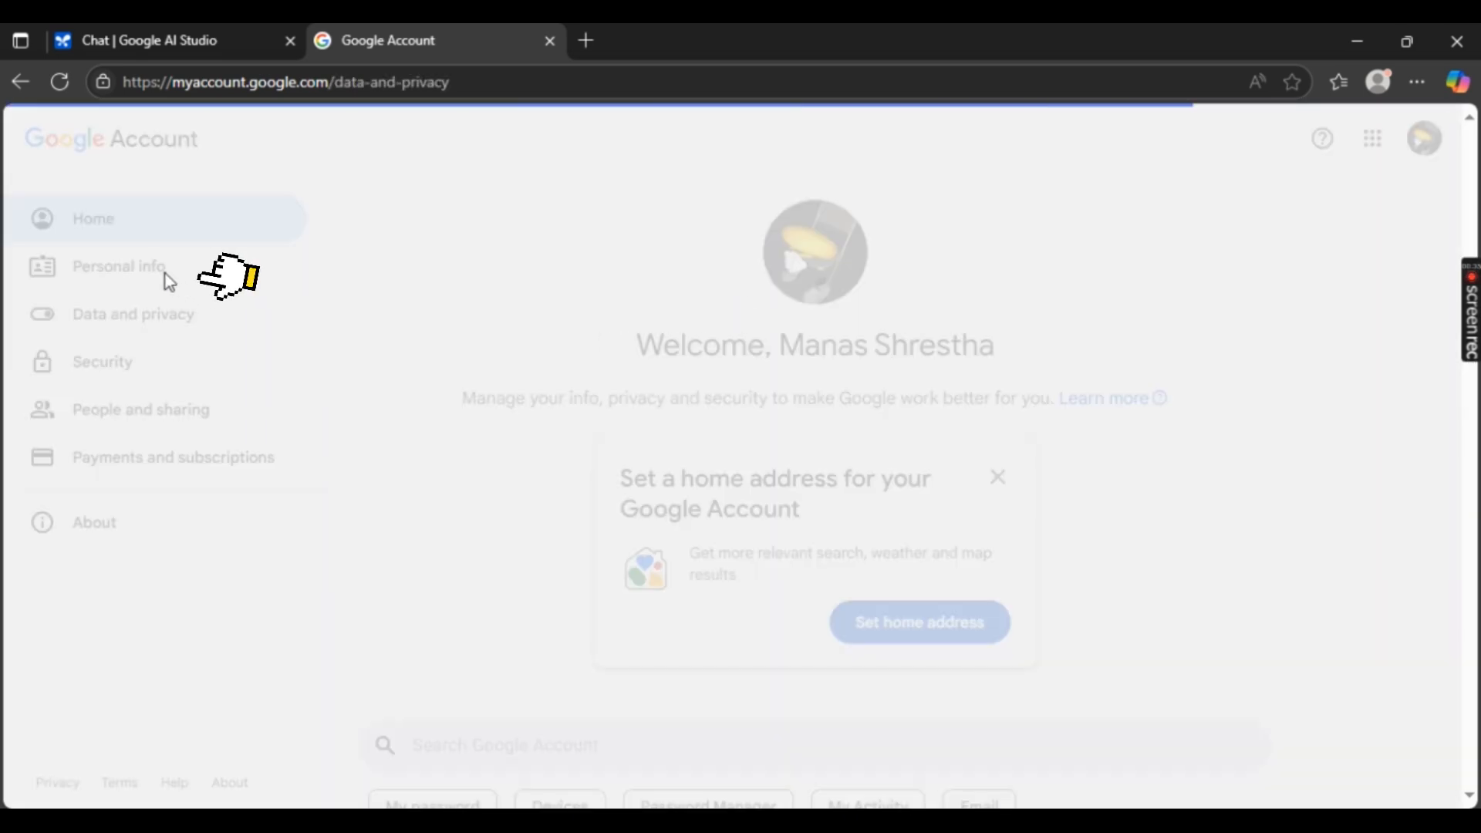
Search the account settings for 'la' to reach Language, scrolling to the Preferred language card.
click(133, 313)
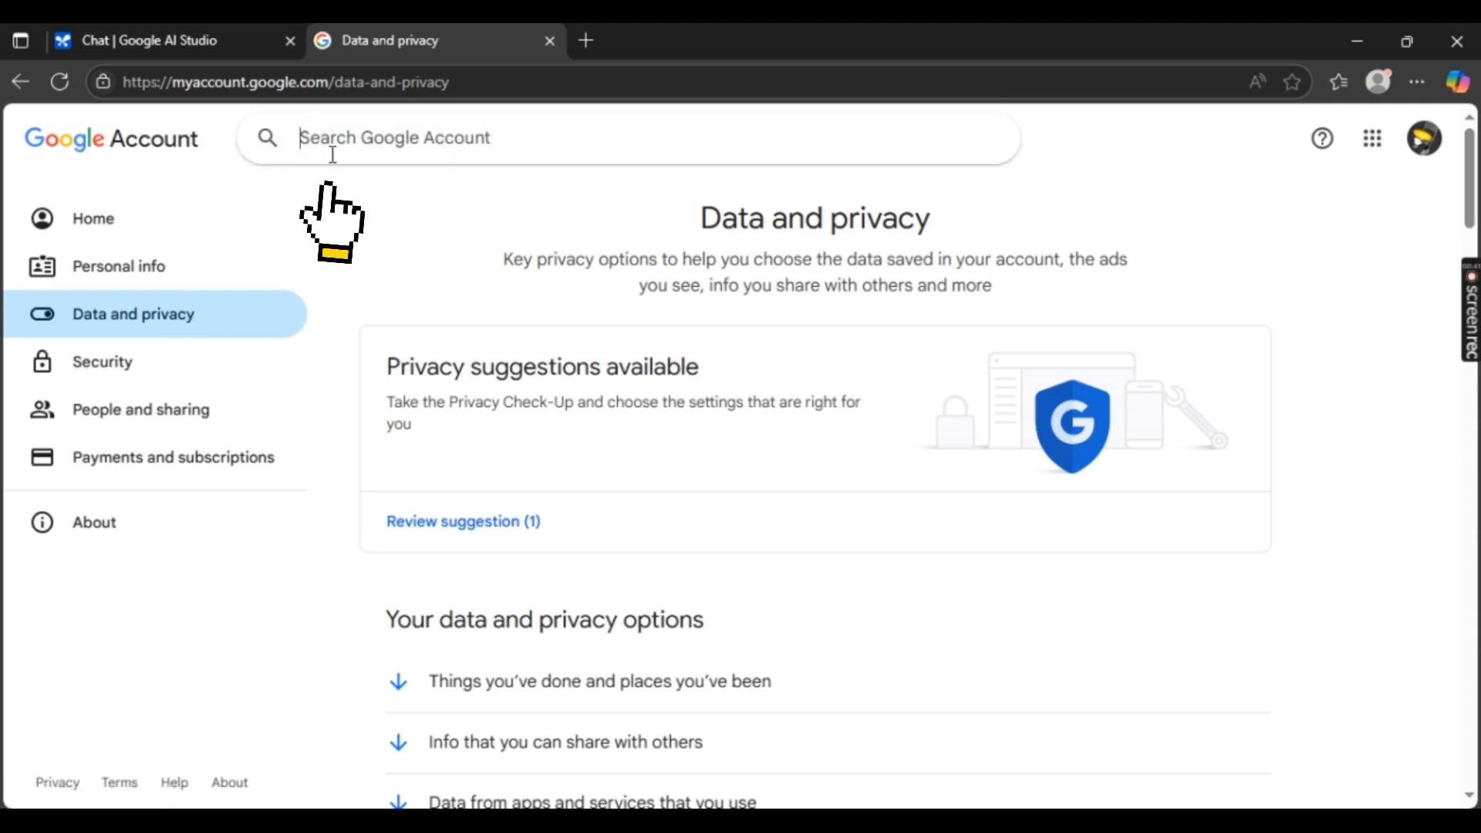
text(la)
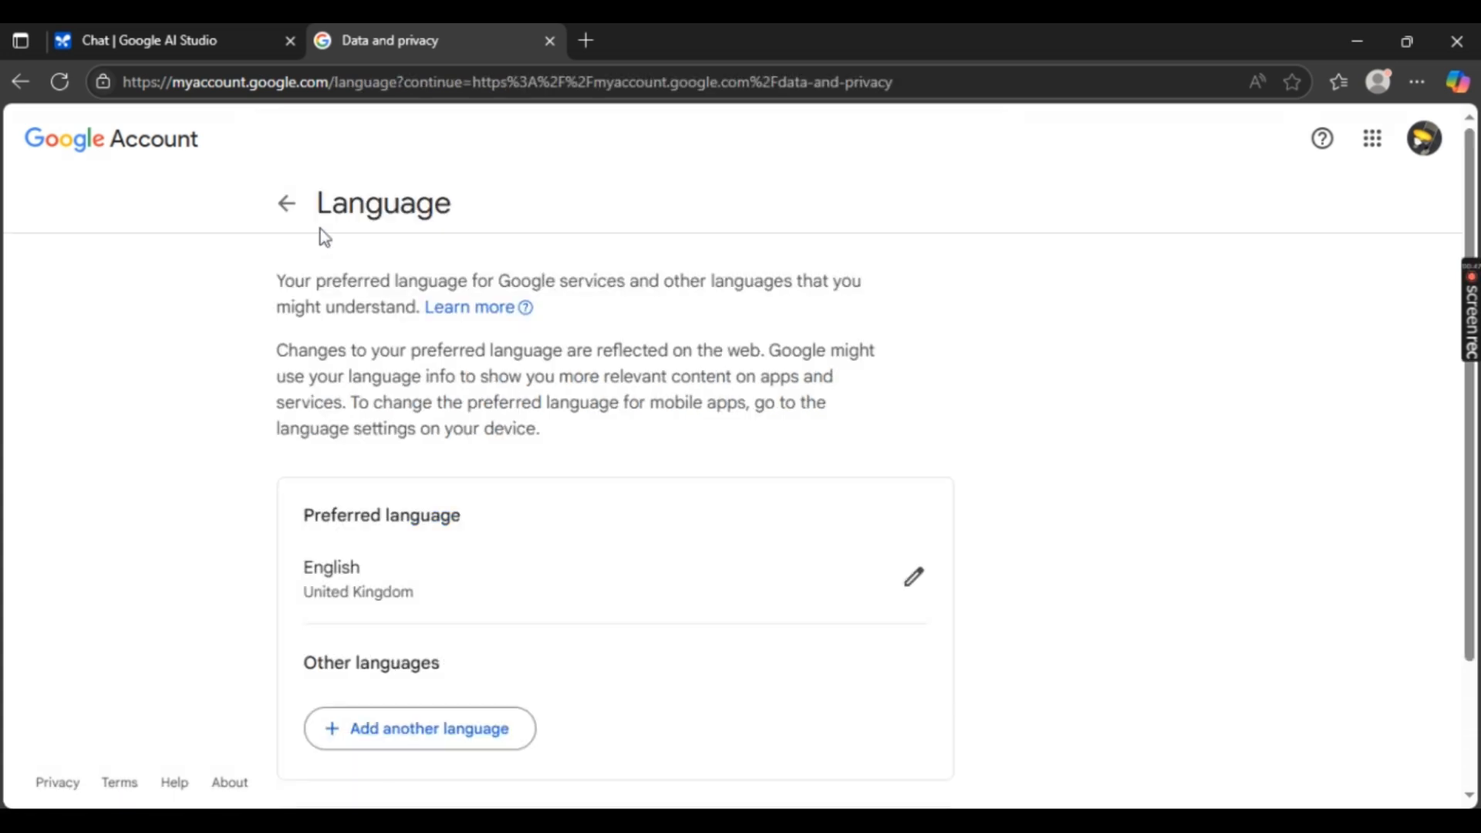
scroll(down, 3)
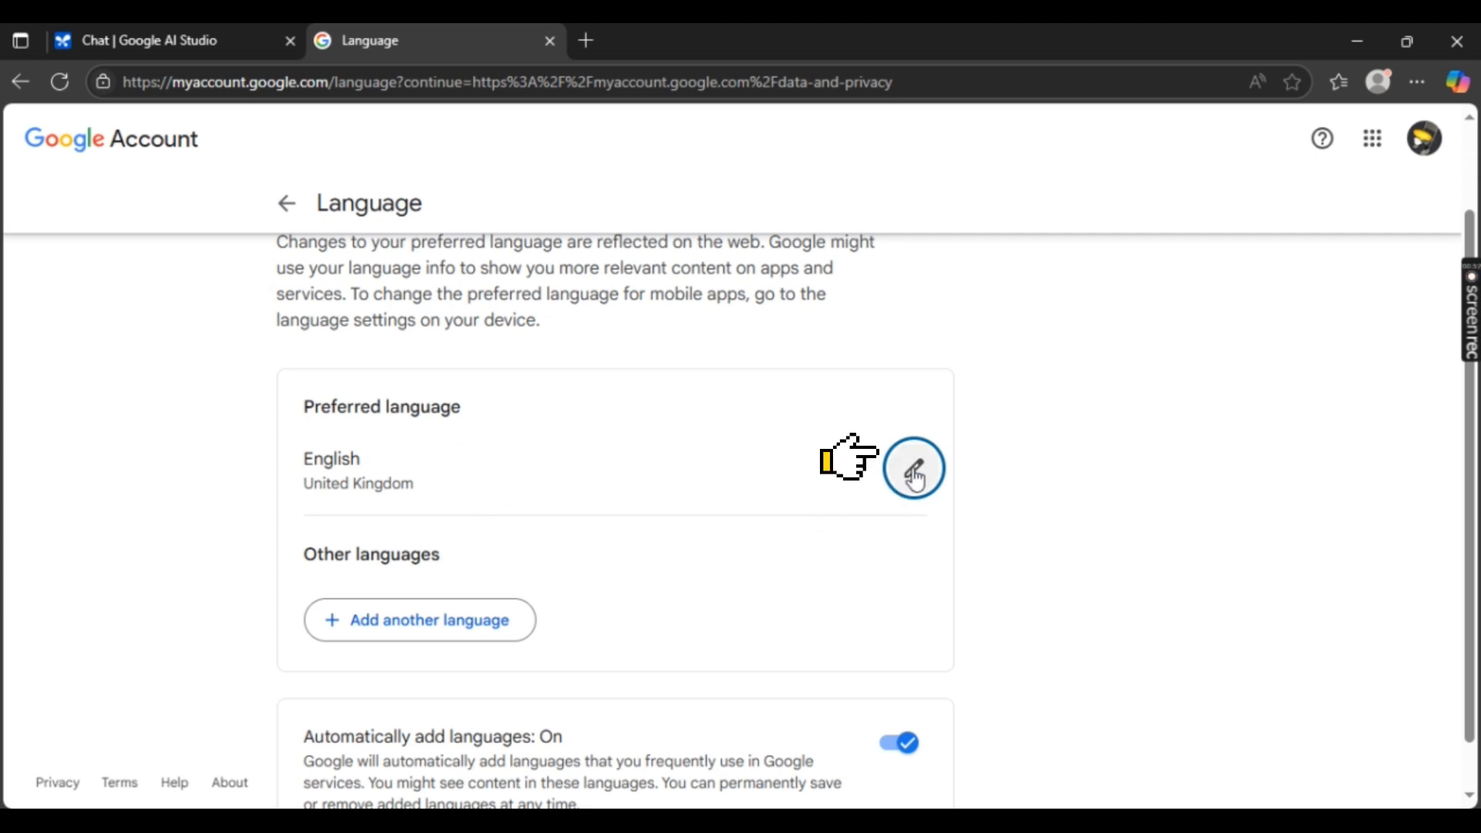
click(914, 470)
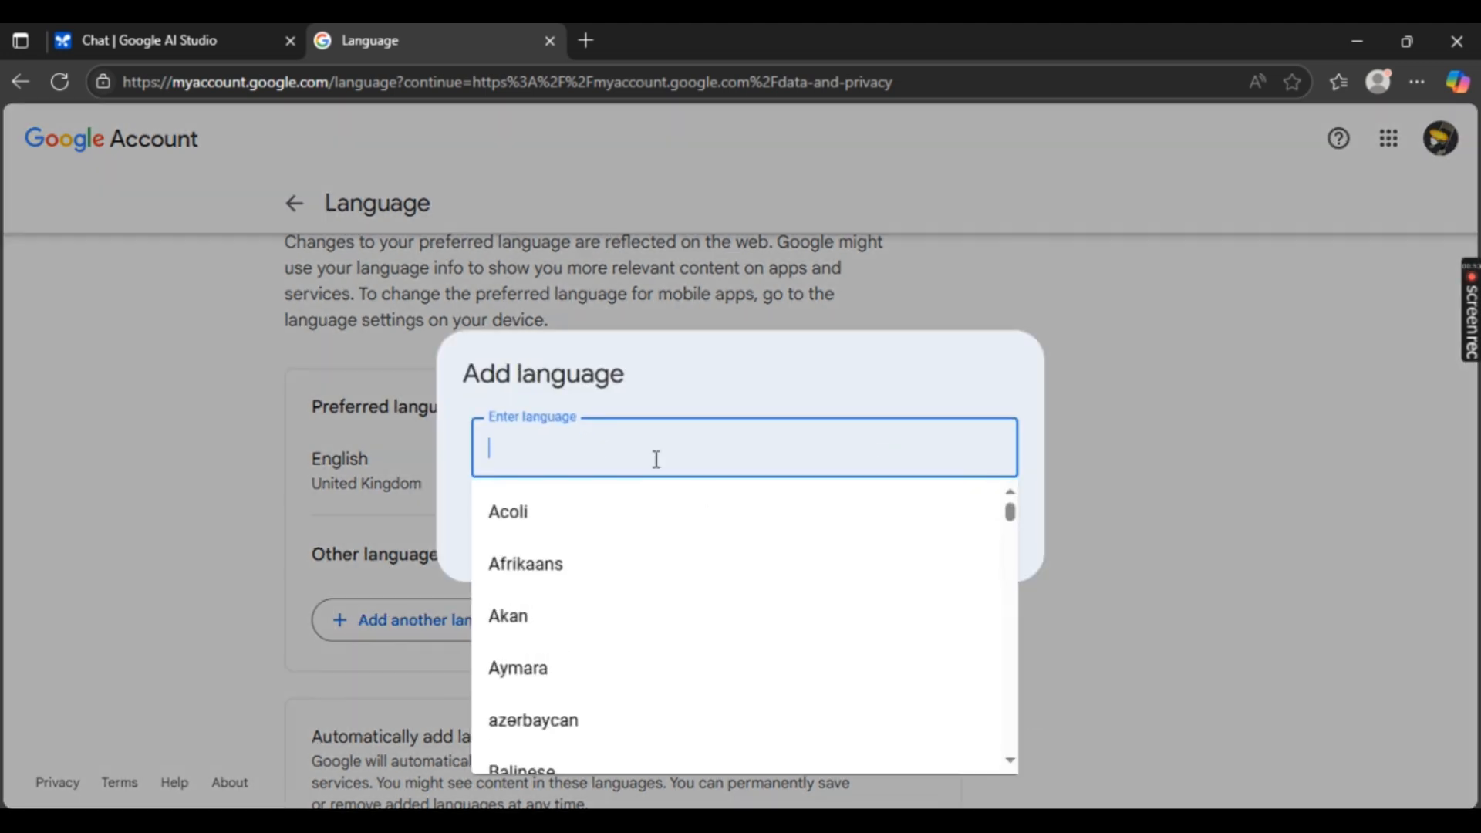
scroll(down, 3)
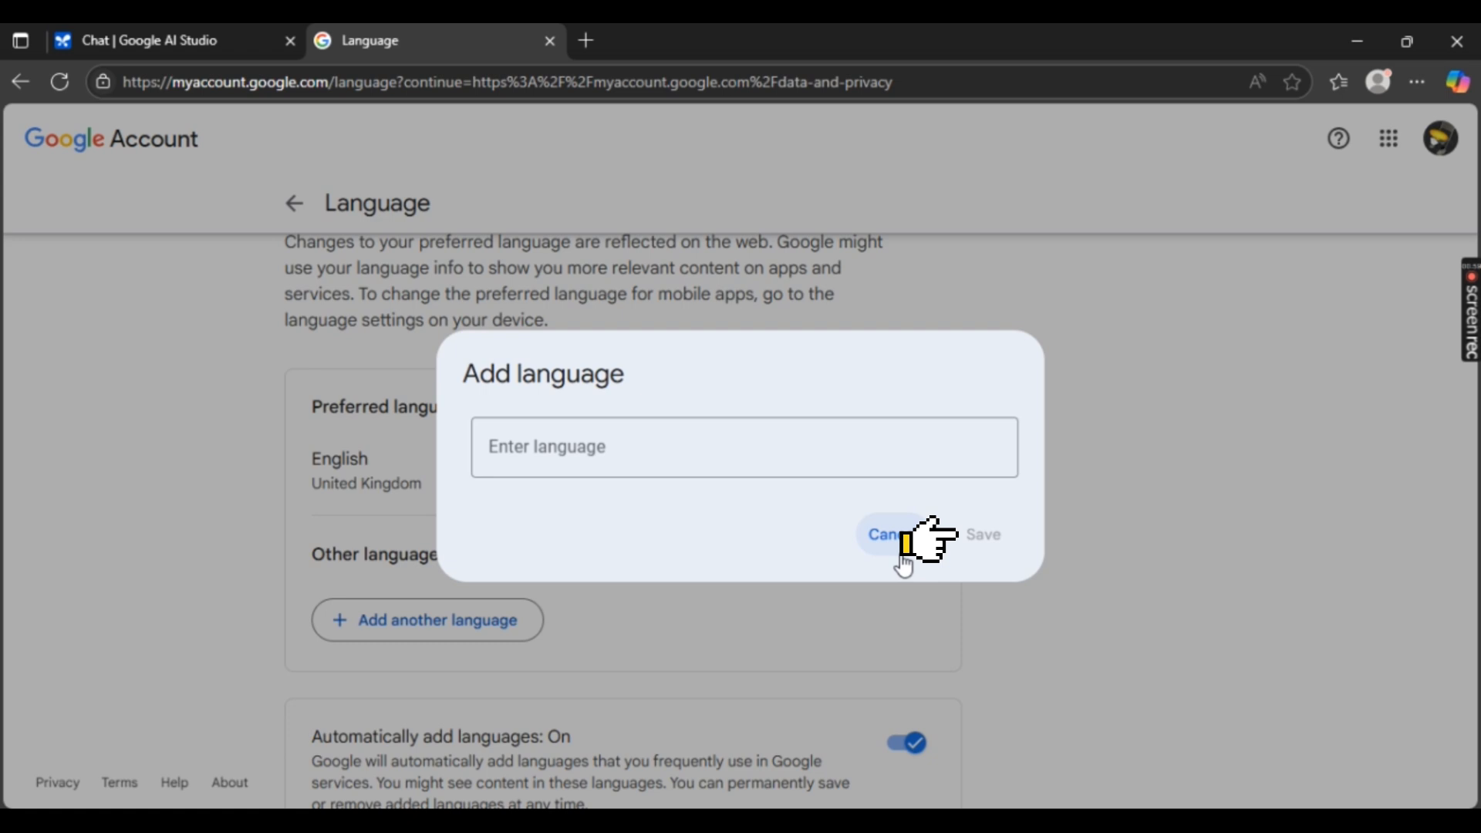
click(884, 535)
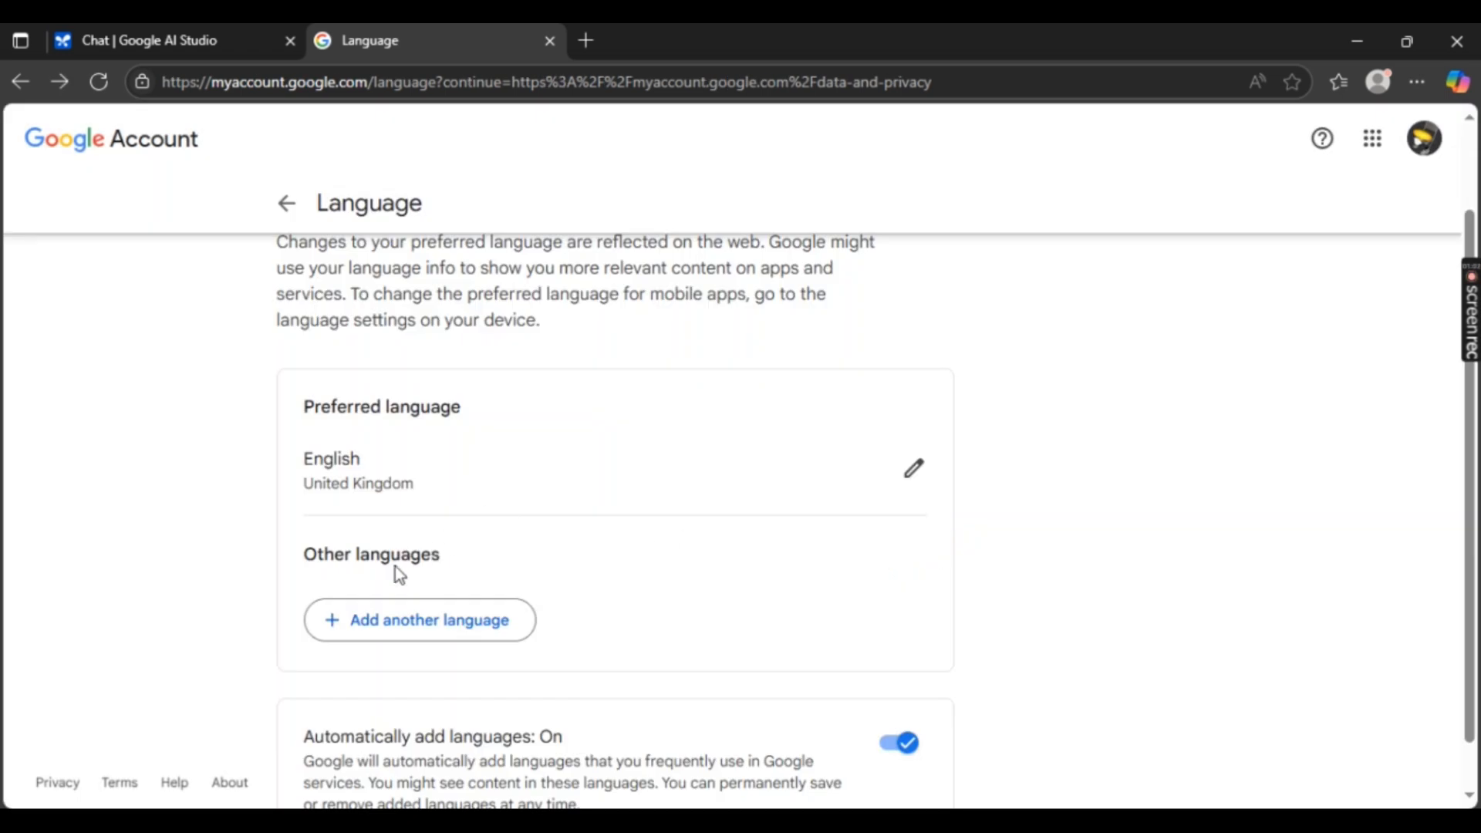